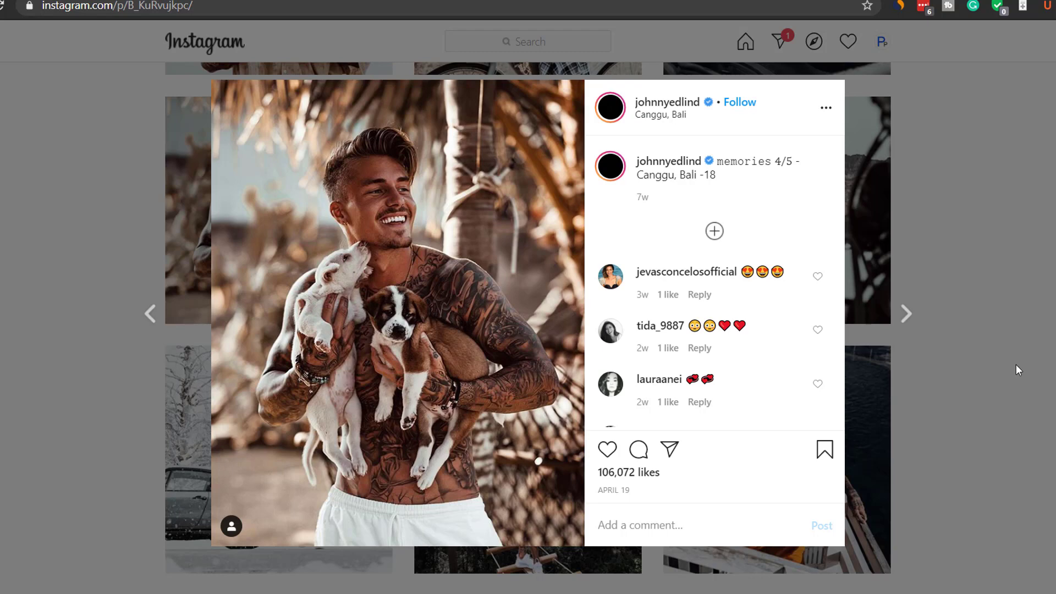
{"action": "mouse_move", "coordinate": [1037, 352]}
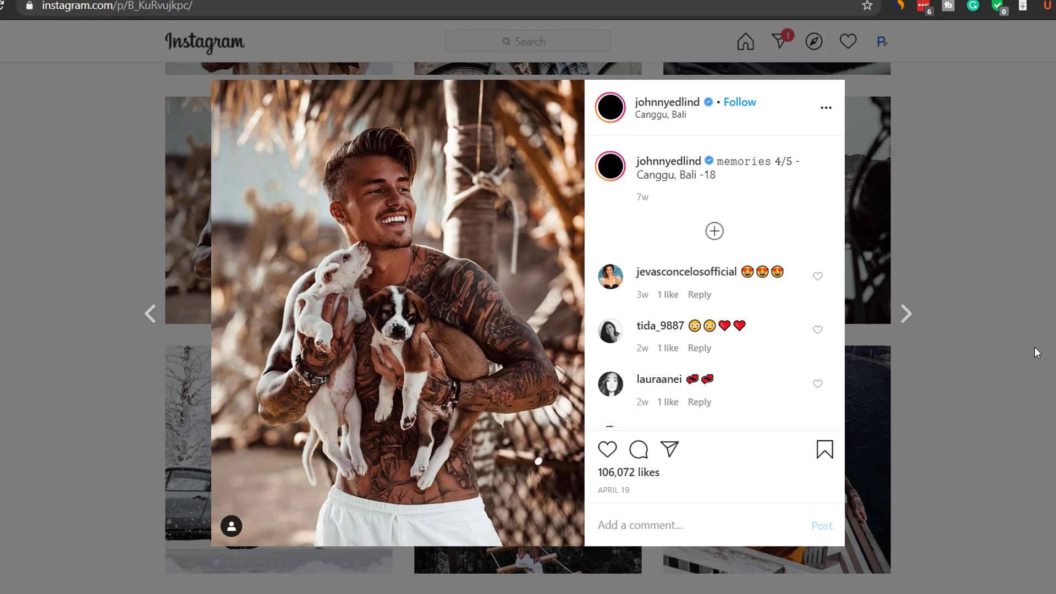
{"action": "mouse_move", "coordinate": [473, 343]}
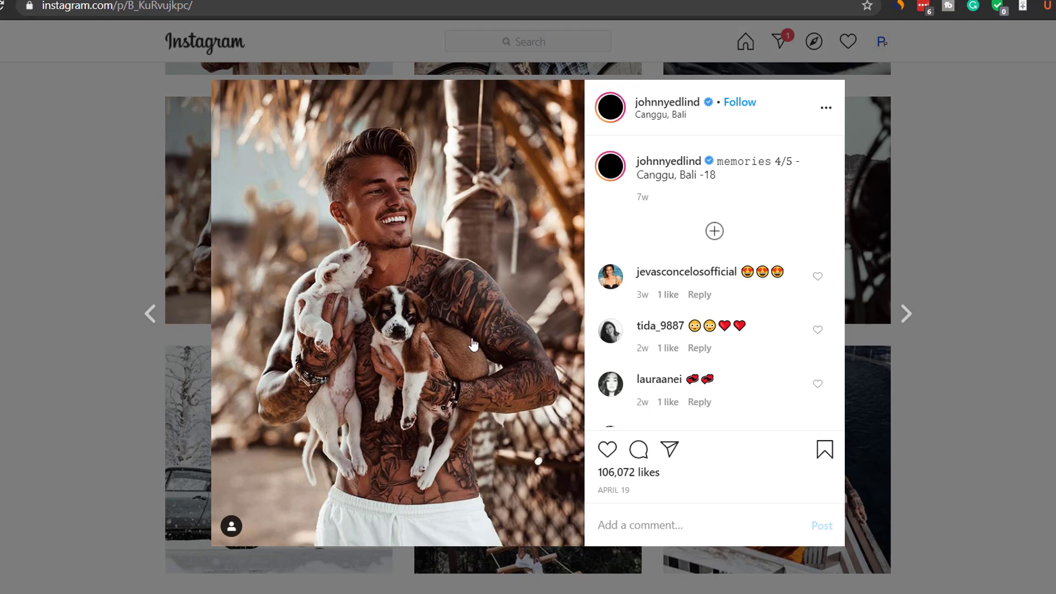
{"action": "mouse_move", "coordinate": [384, 215]}
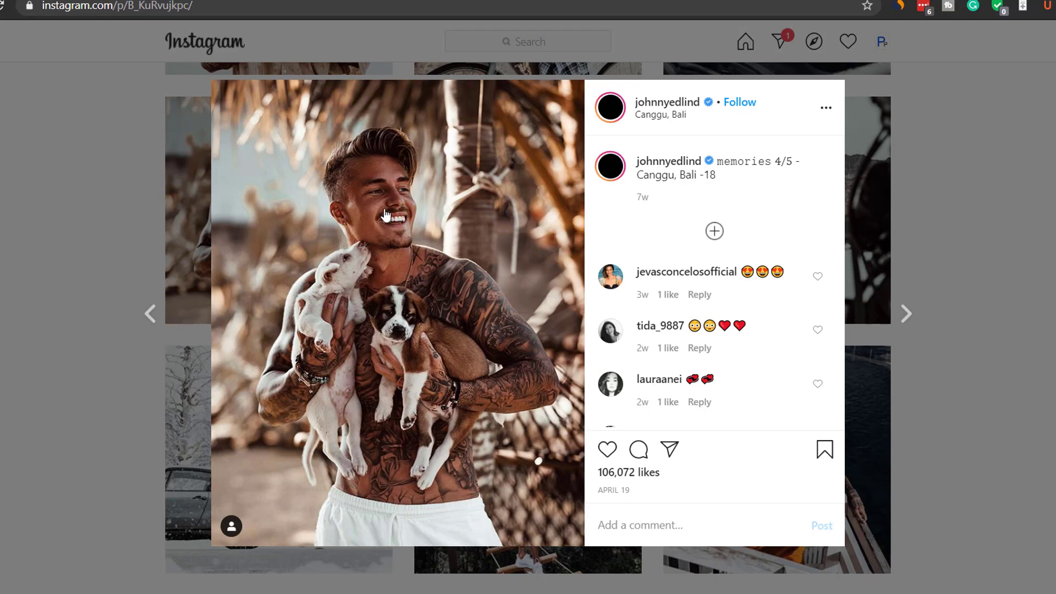
{"action": "mouse_move", "coordinate": [381, 266]}
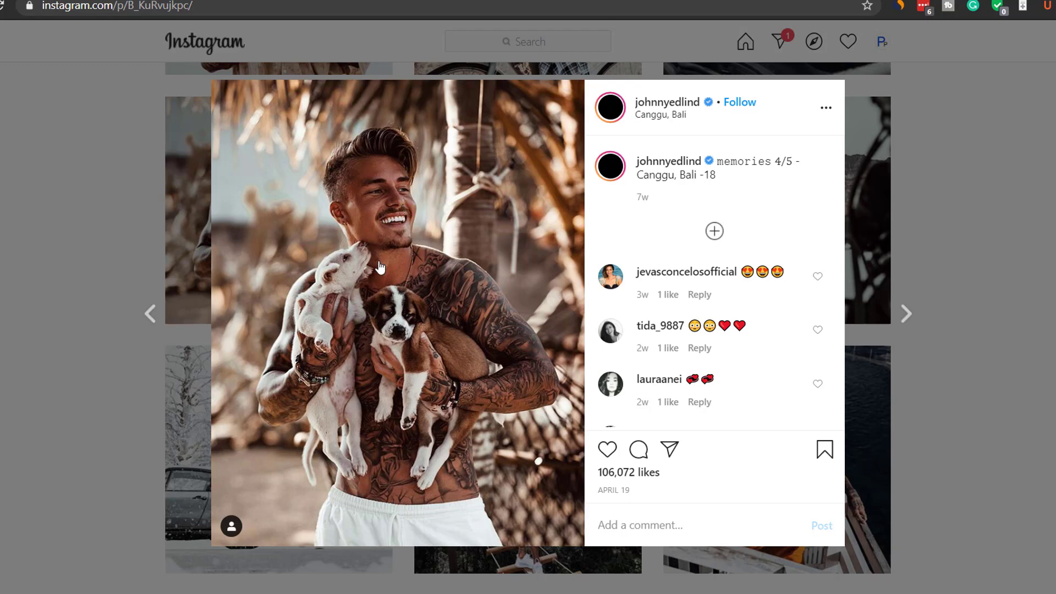
{"action": "mouse_move", "coordinate": [381, 209]}
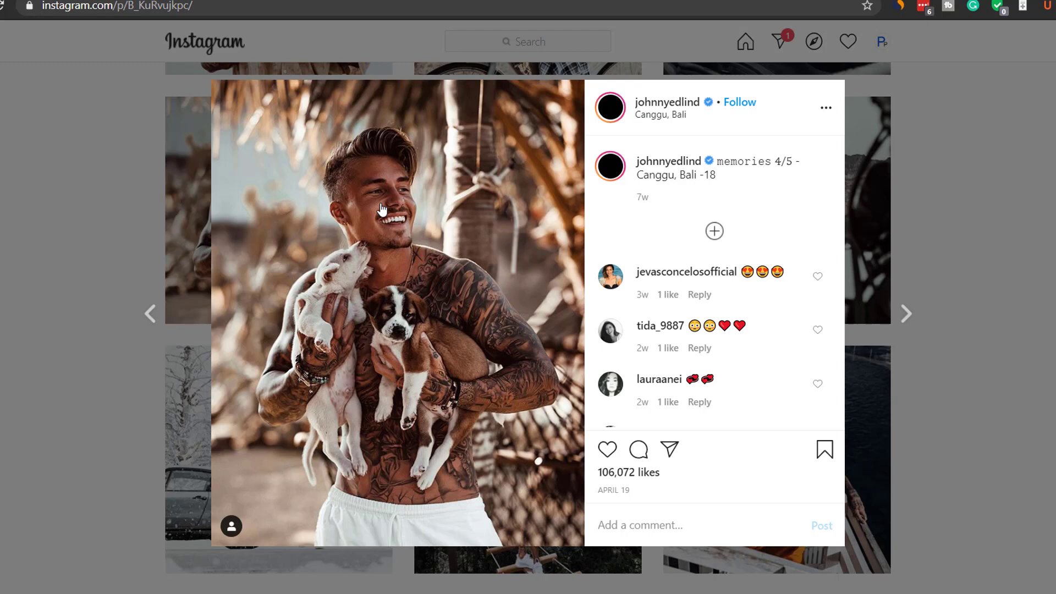
{"action": "mouse_move", "coordinate": [363, 211]}
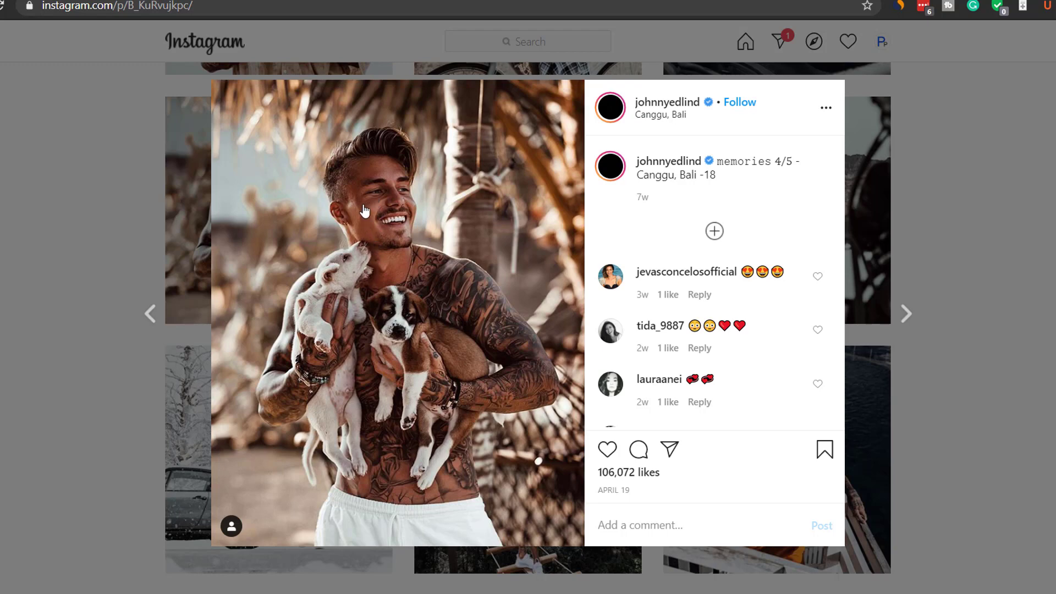
{"action": "mouse_move", "coordinate": [813, 323]}
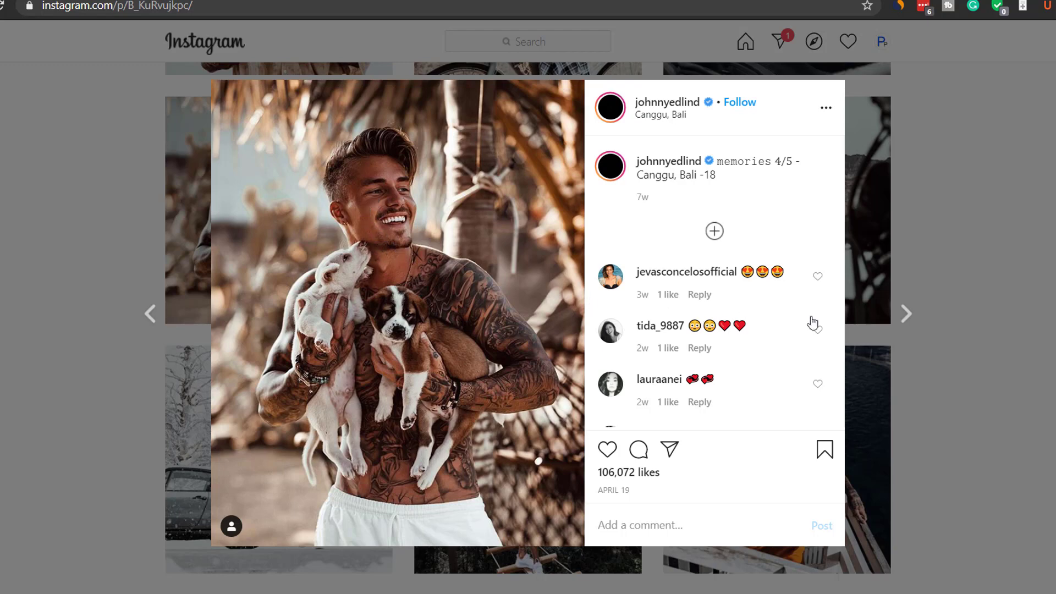
{"action": "mouse_move", "coordinate": [462, 330]}
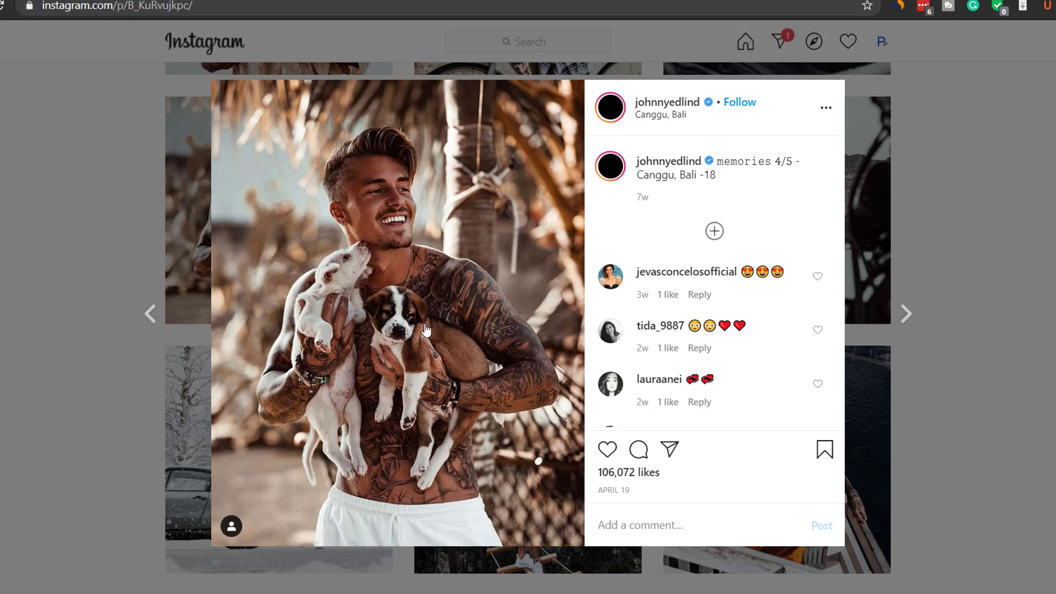
{"action": "mouse_move", "coordinate": [414, 291]}
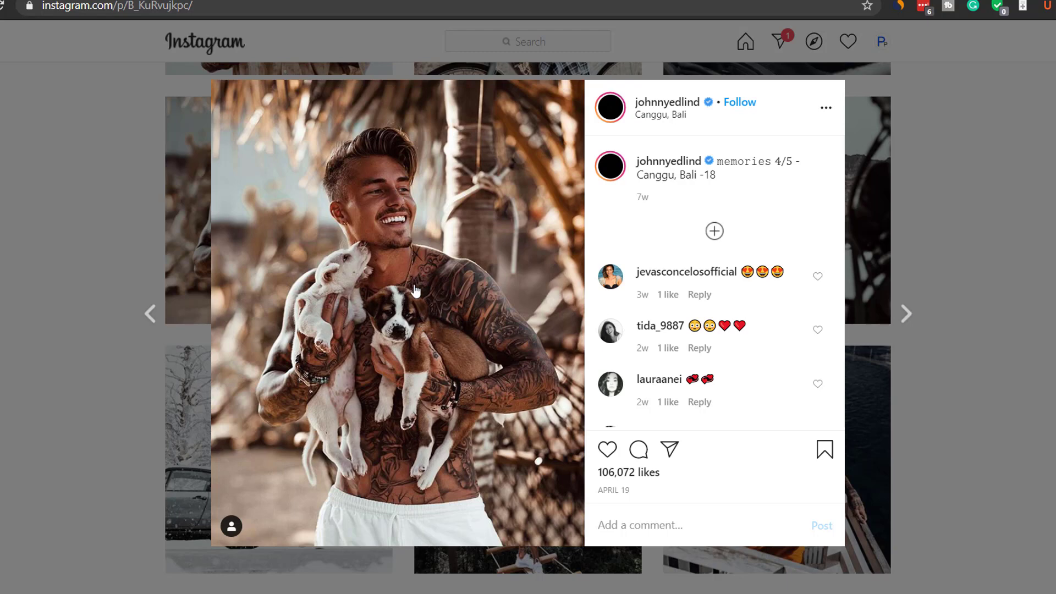
{"action": "mouse_move", "coordinate": [420, 295]}
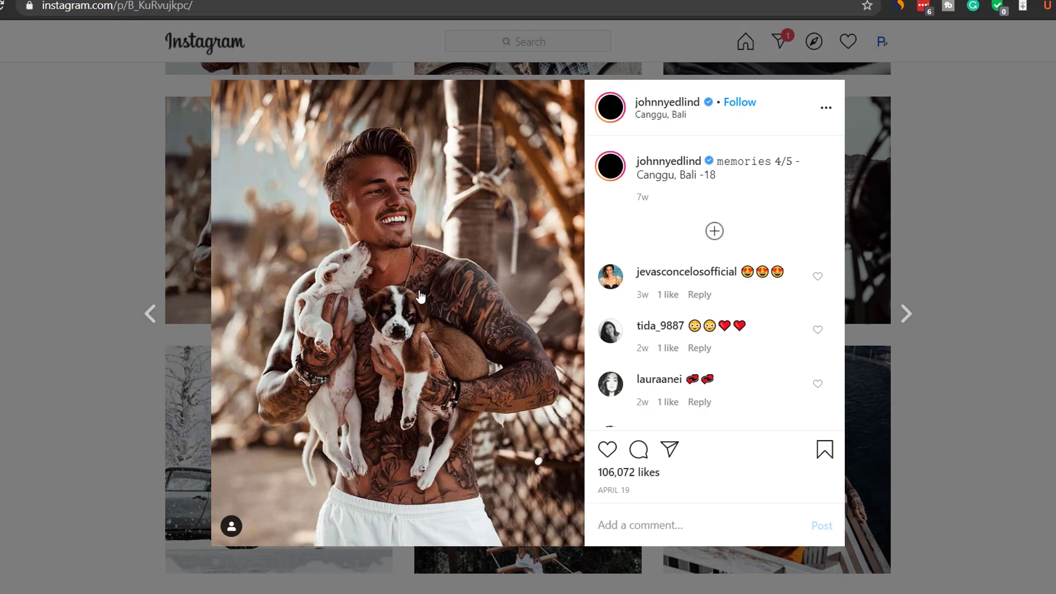
{"action": "mouse_move", "coordinate": [401, 270]}
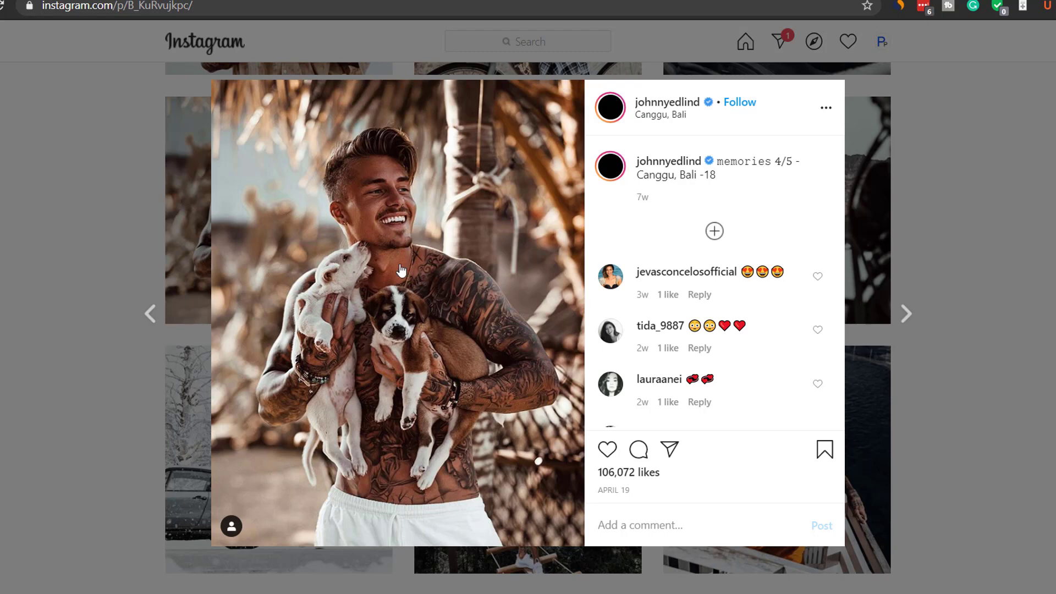
{"action": "mouse_move", "coordinate": [422, 527]}
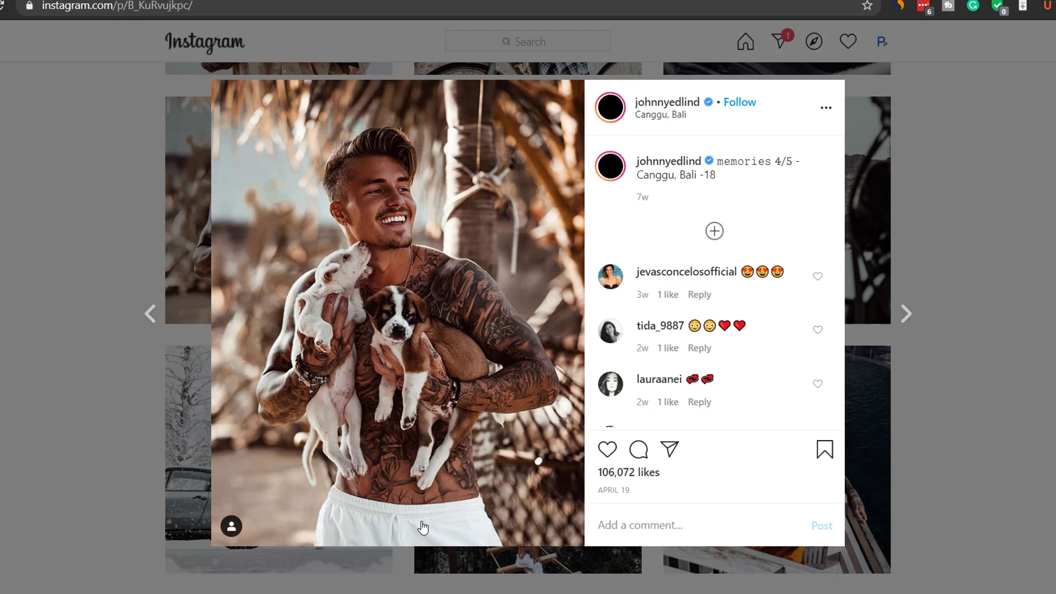
{"action": "mouse_move", "coordinate": [423, 531]}
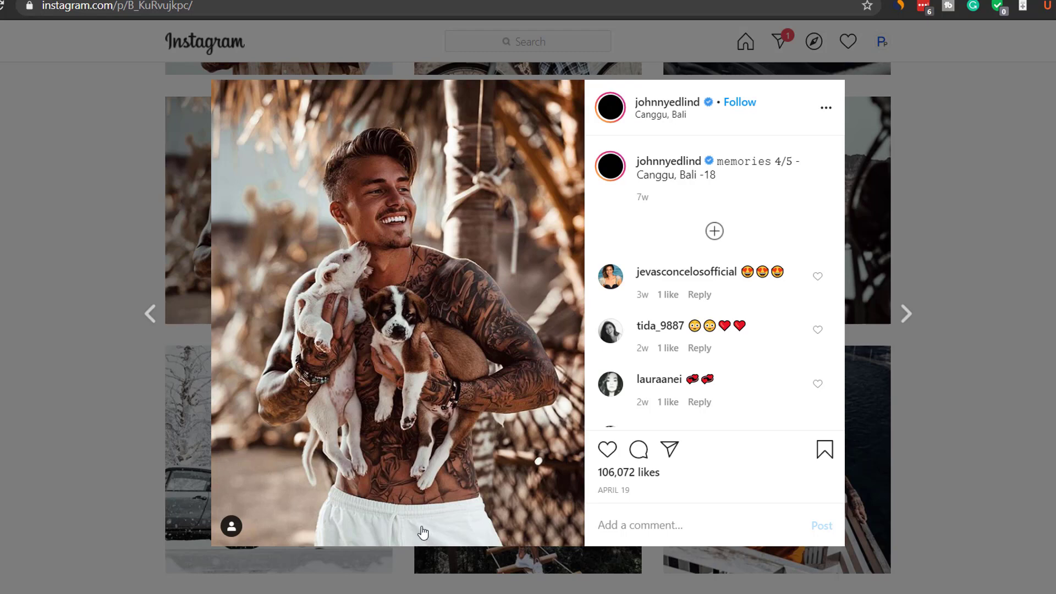
{"action": "mouse_move", "coordinate": [394, 221]}
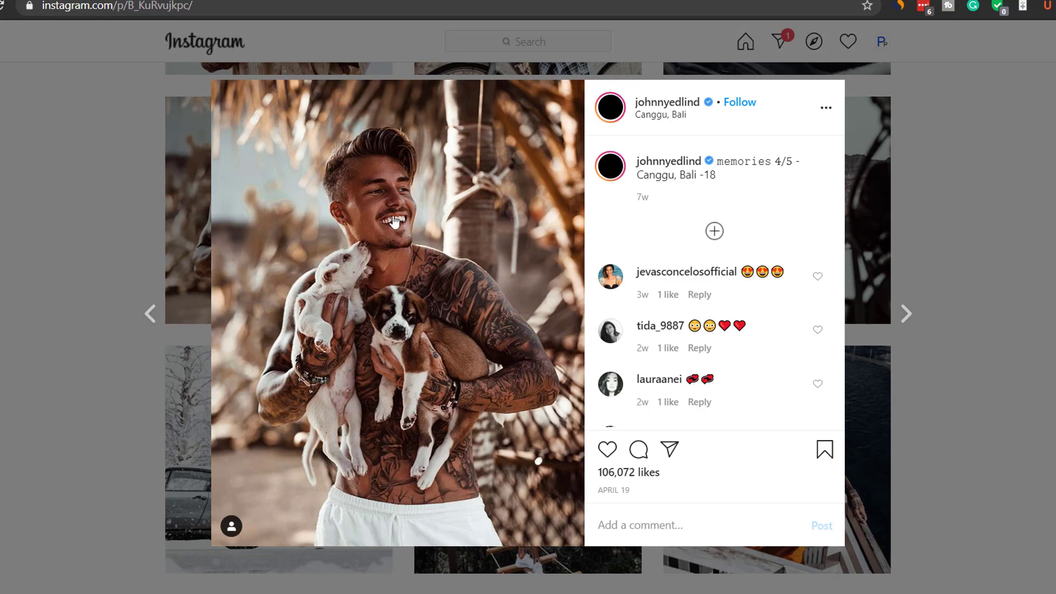
{"action": "mouse_move", "coordinate": [784, 311]}
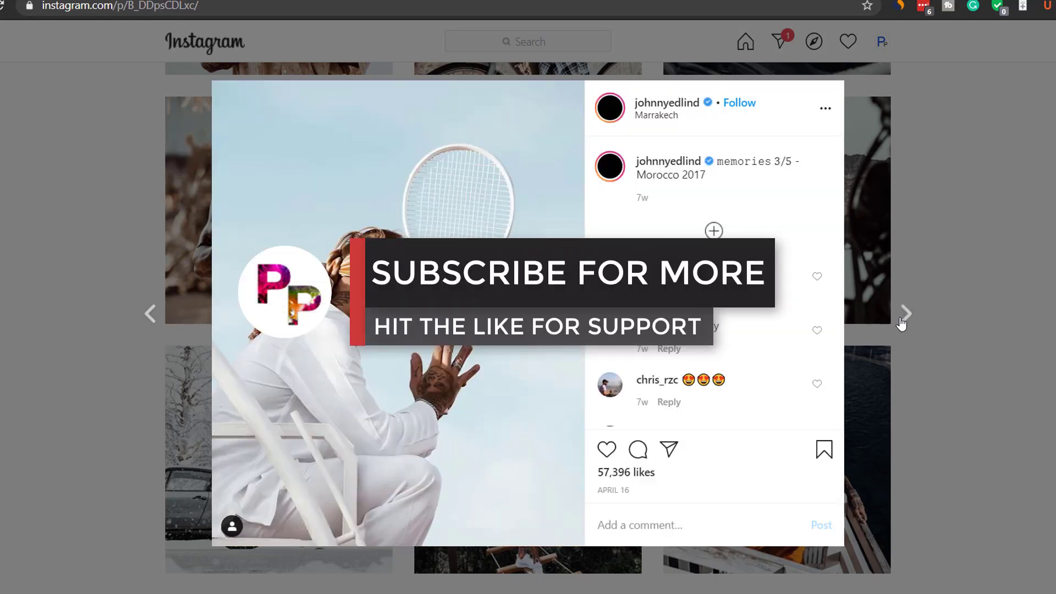
{"action": "mouse_move", "coordinate": [562, 389]}
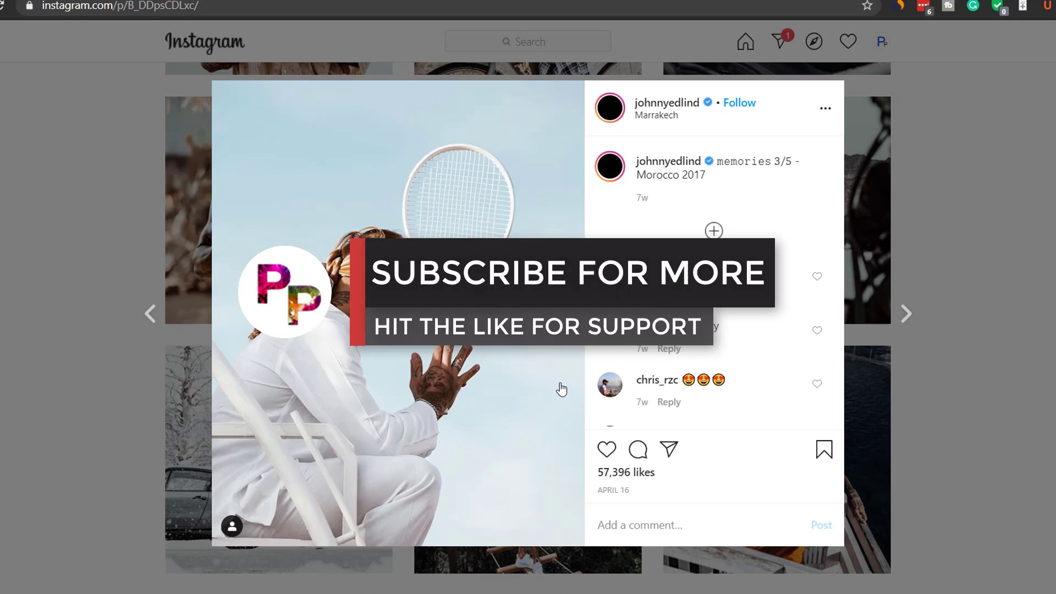
{"action": "mouse_move", "coordinate": [431, 126]}
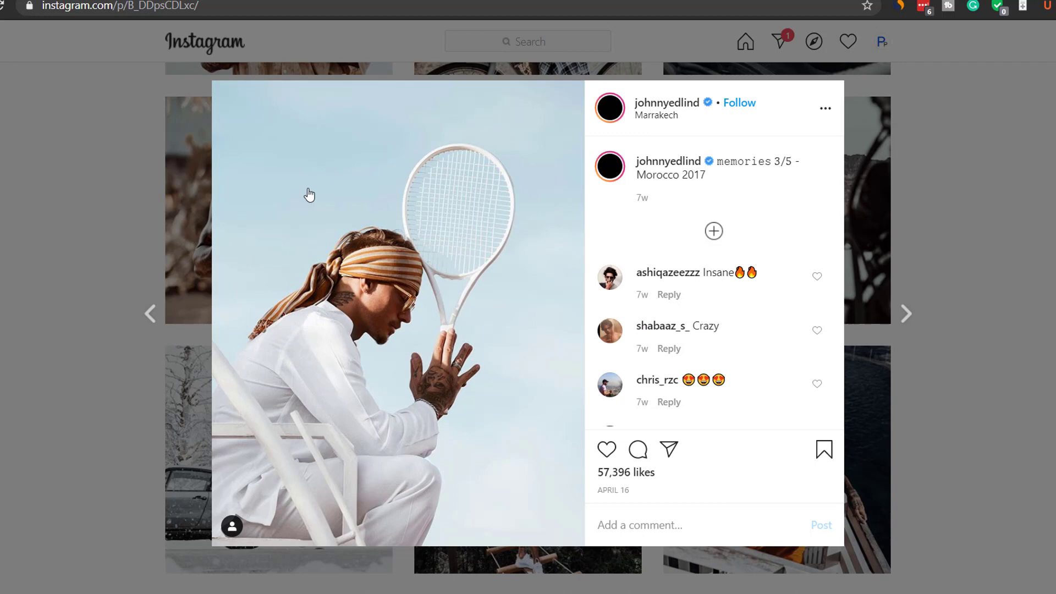
{"action": "mouse_move", "coordinate": [539, 200]}
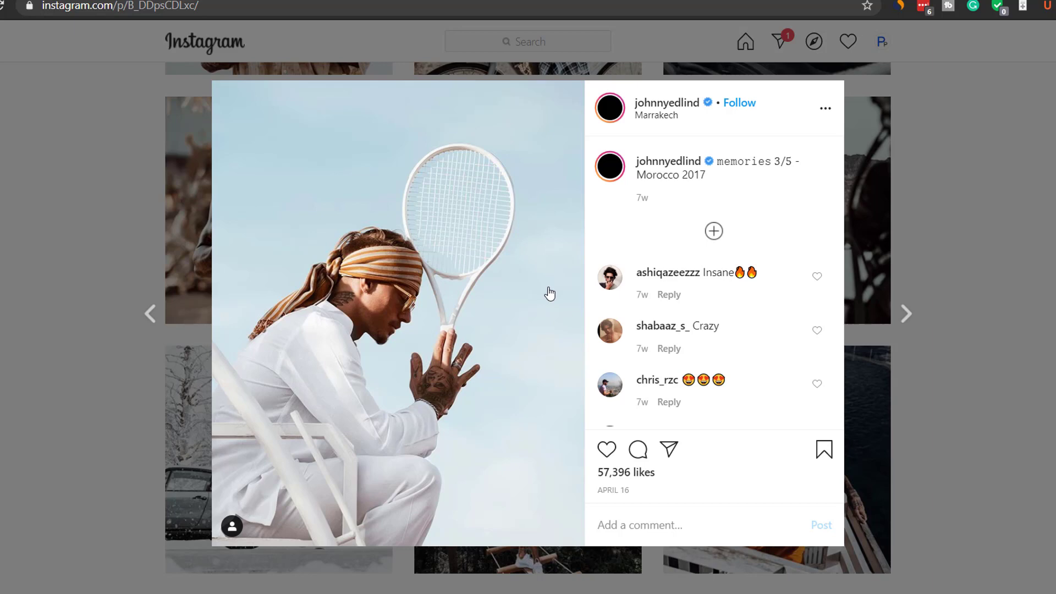
{"action": "mouse_move", "coordinate": [309, 344]}
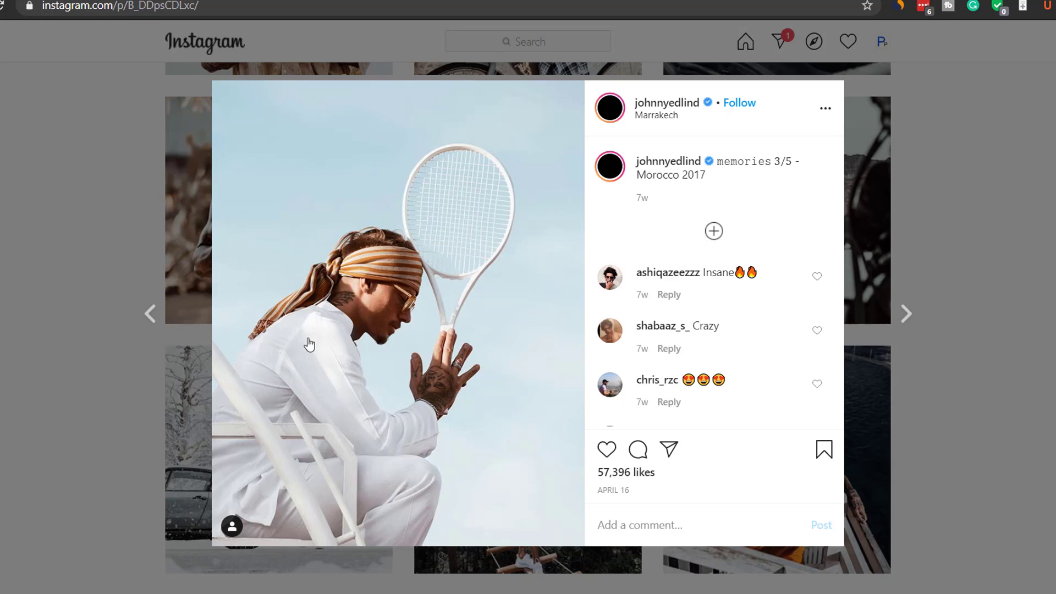
{"action": "mouse_move", "coordinate": [358, 438]}
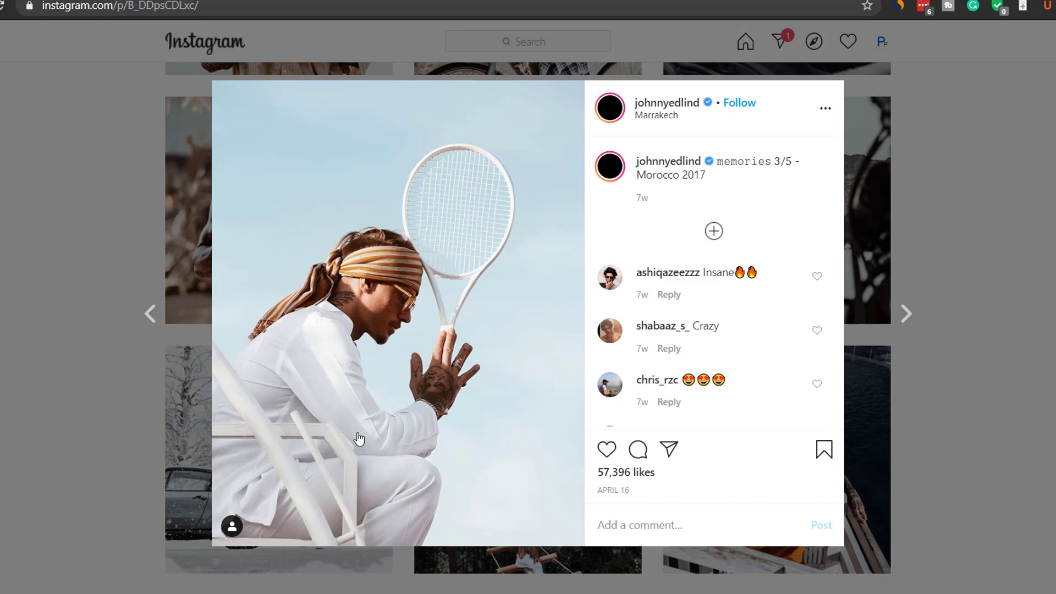
{"action": "mouse_move", "coordinate": [294, 423]}
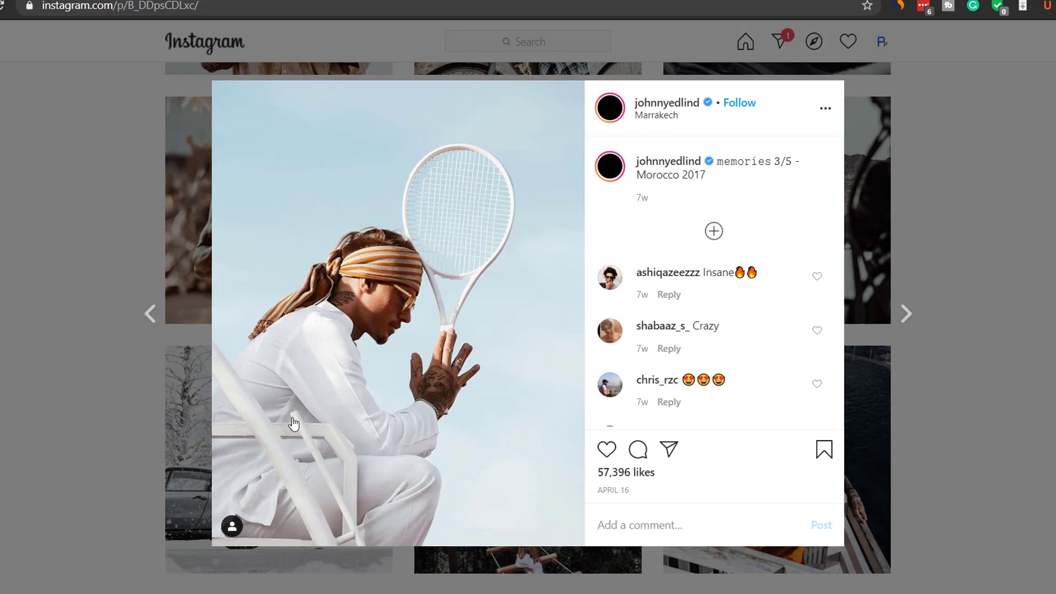
{"action": "mouse_move", "coordinate": [308, 381]}
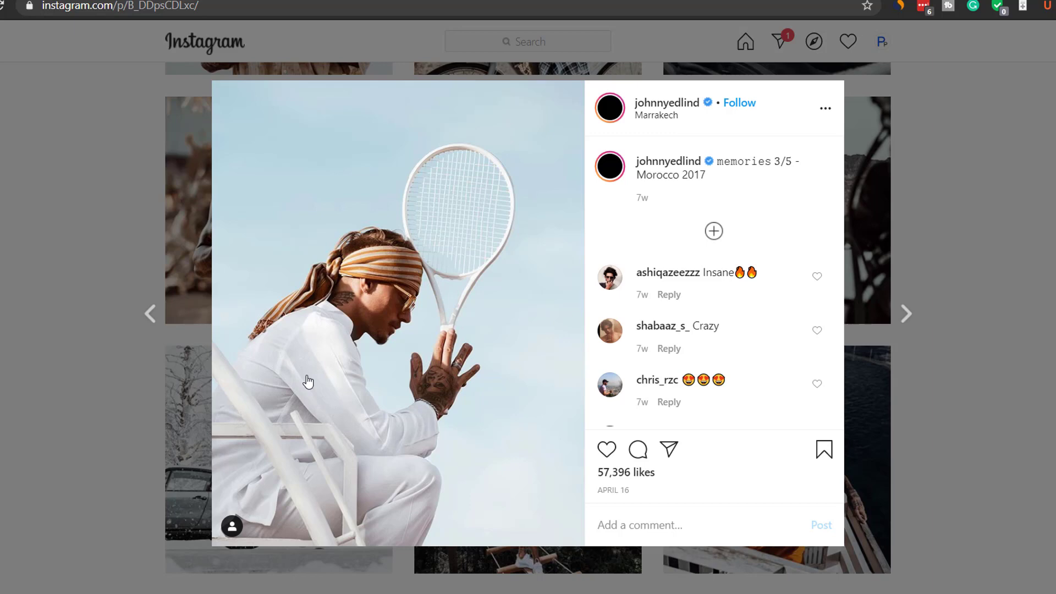
{"action": "mouse_move", "coordinate": [313, 397]}
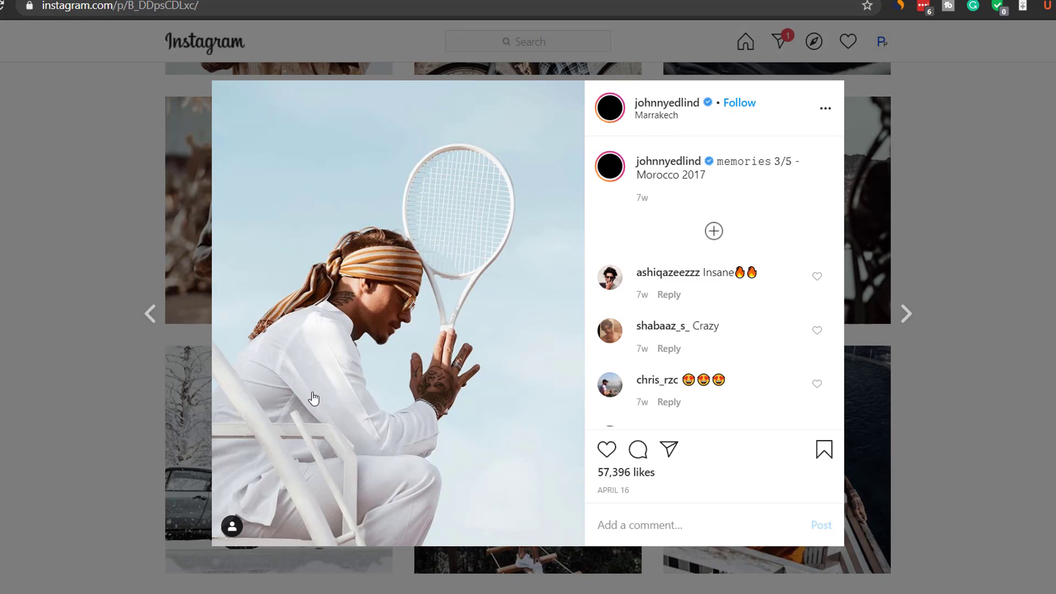
{"action": "mouse_move", "coordinate": [168, 563]}
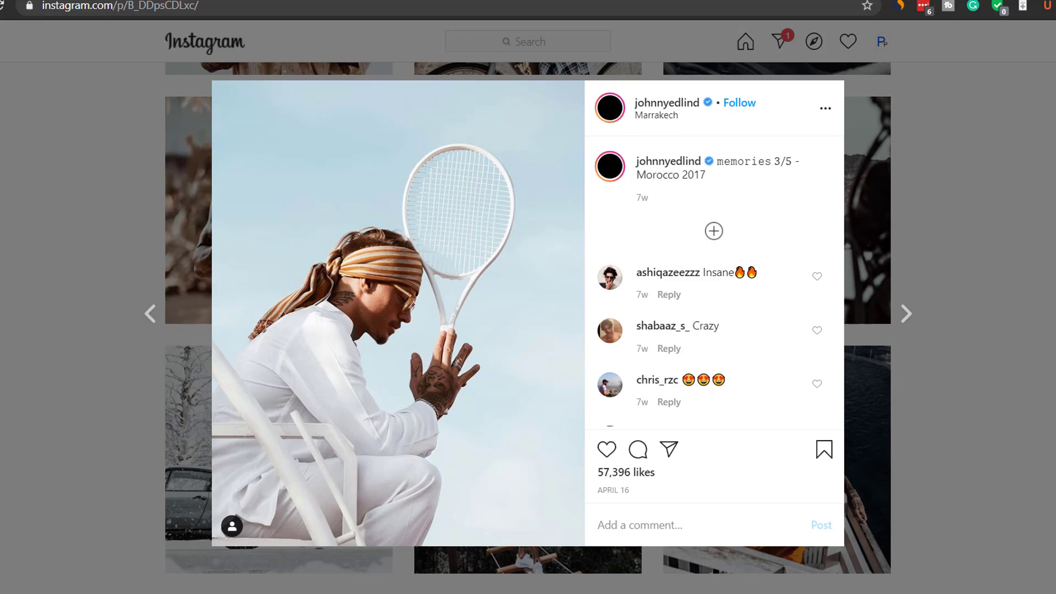
{"action": "mouse_move", "coordinate": [291, 583]}
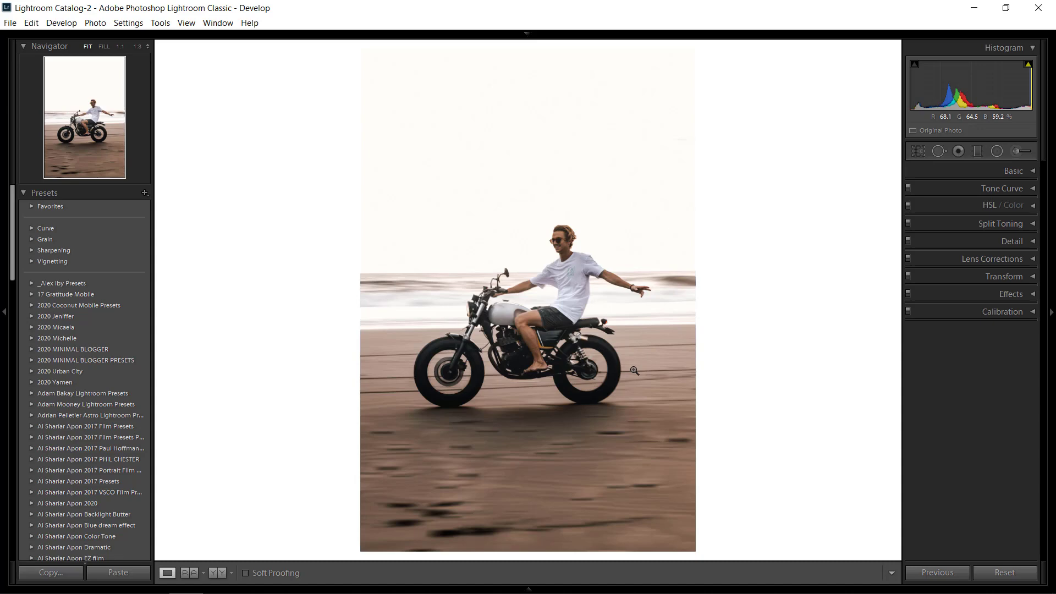
{"action": "mouse_move", "coordinate": [422, 337]}
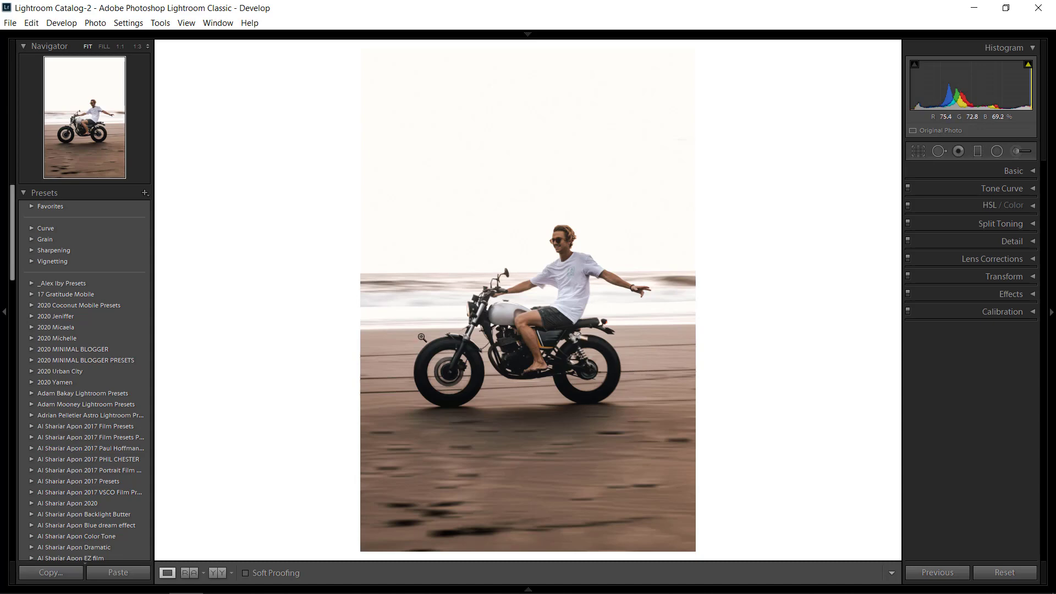
Step: Apply the CLIFF preset from the Favorites presets to the motorcycle beach photo
{"action": "left_click", "coordinate": [50, 207]}
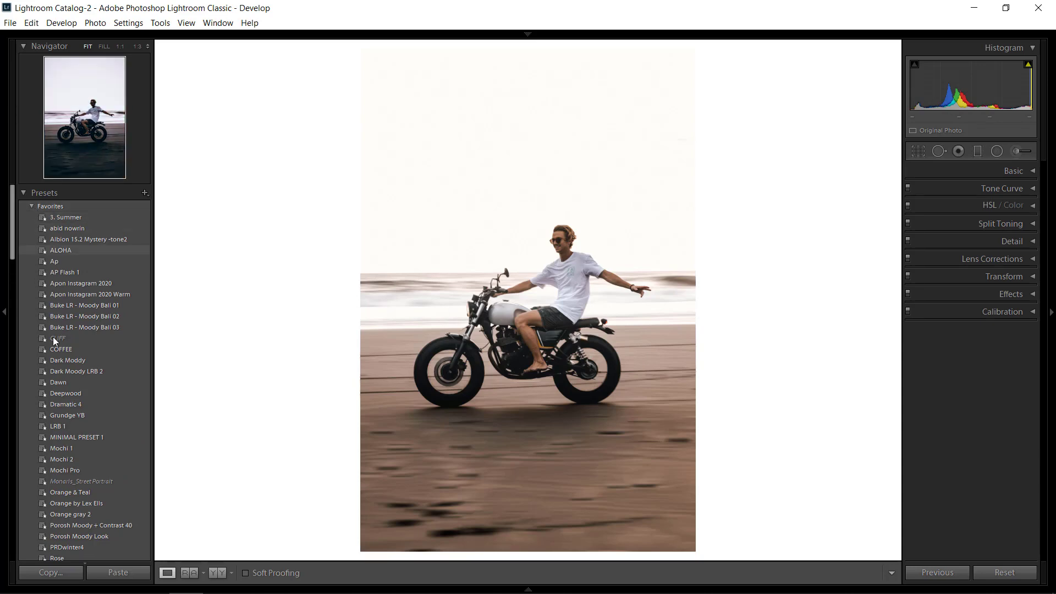
{"action": "left_click", "coordinate": [58, 338]}
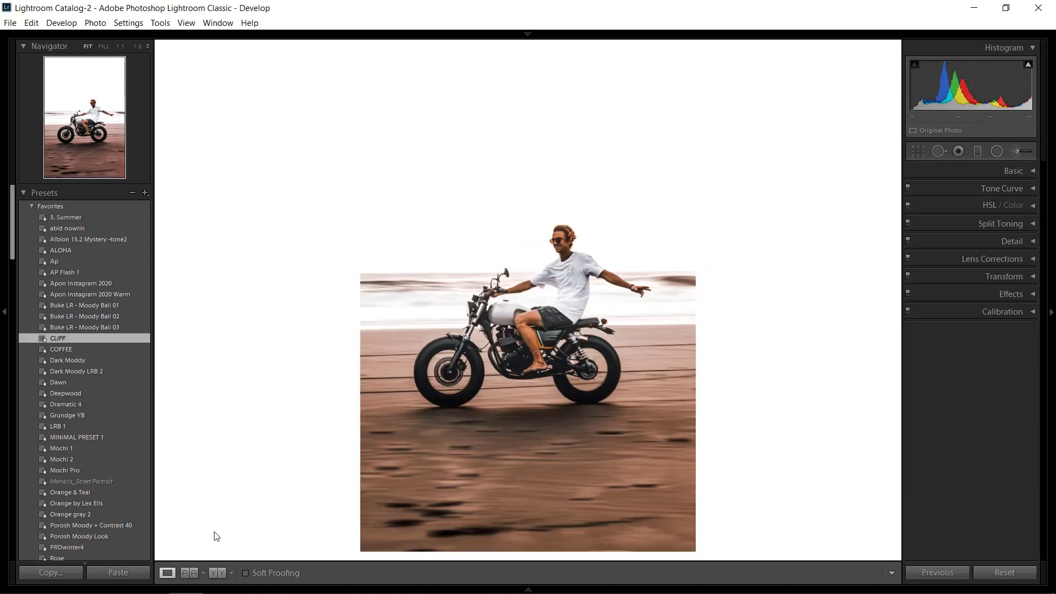
{"action": "left_click", "coordinate": [216, 576]}
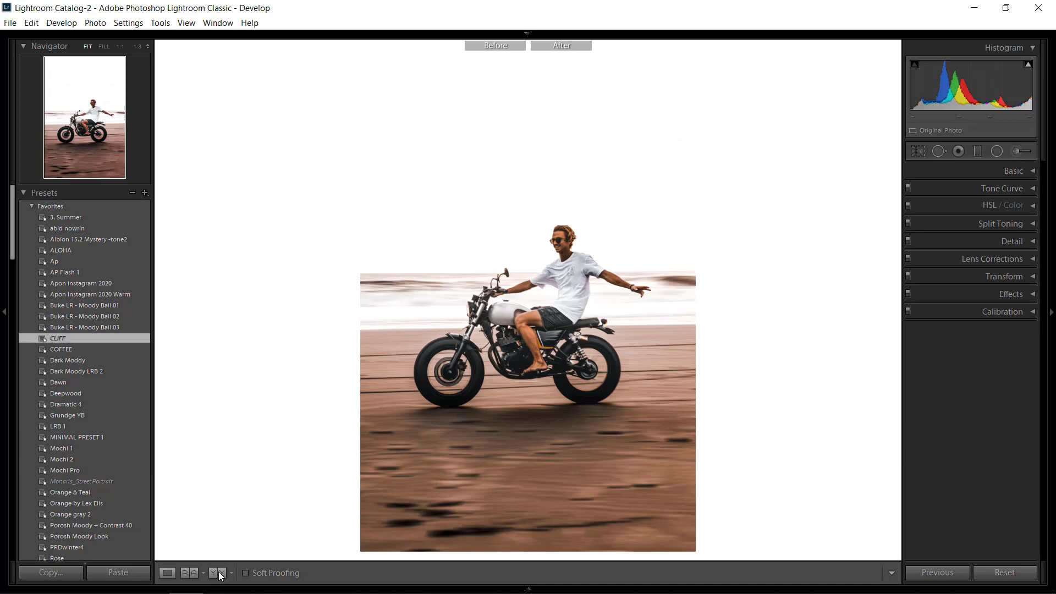
Step: Switch to the Left/Right Before/After view comparing the original with the CLIFF edit
{"action": "left_click", "coordinate": [217, 573]}
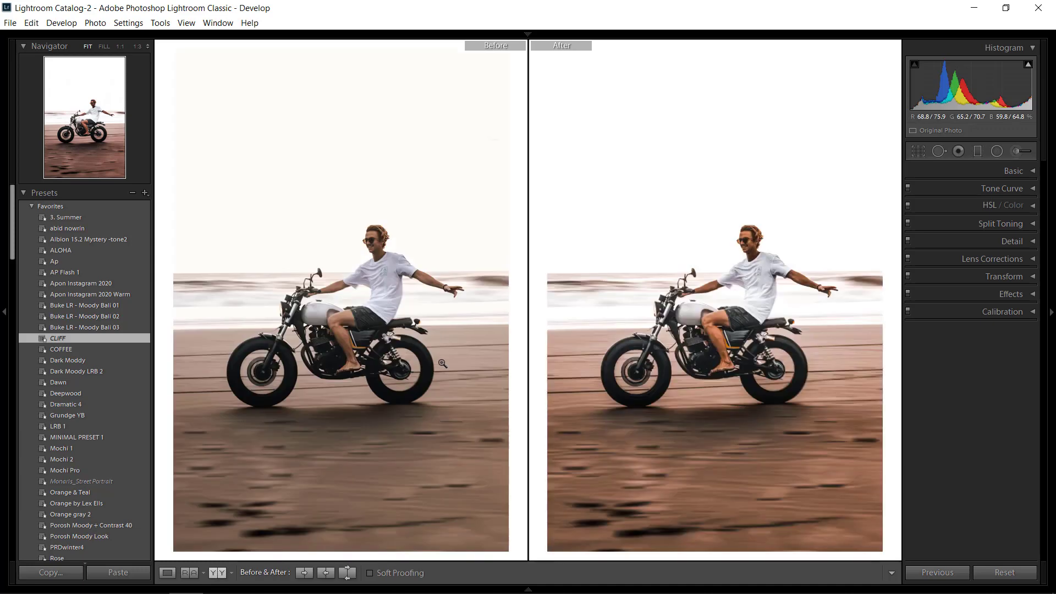
{"action": "mouse_move", "coordinate": [703, 172]}
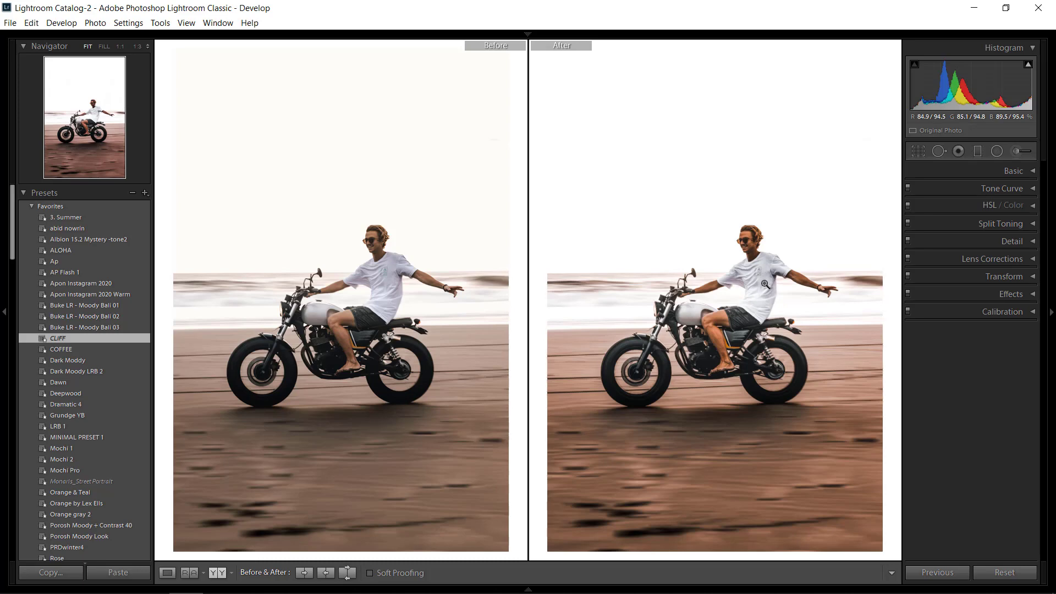
{"action": "mouse_move", "coordinate": [724, 361]}
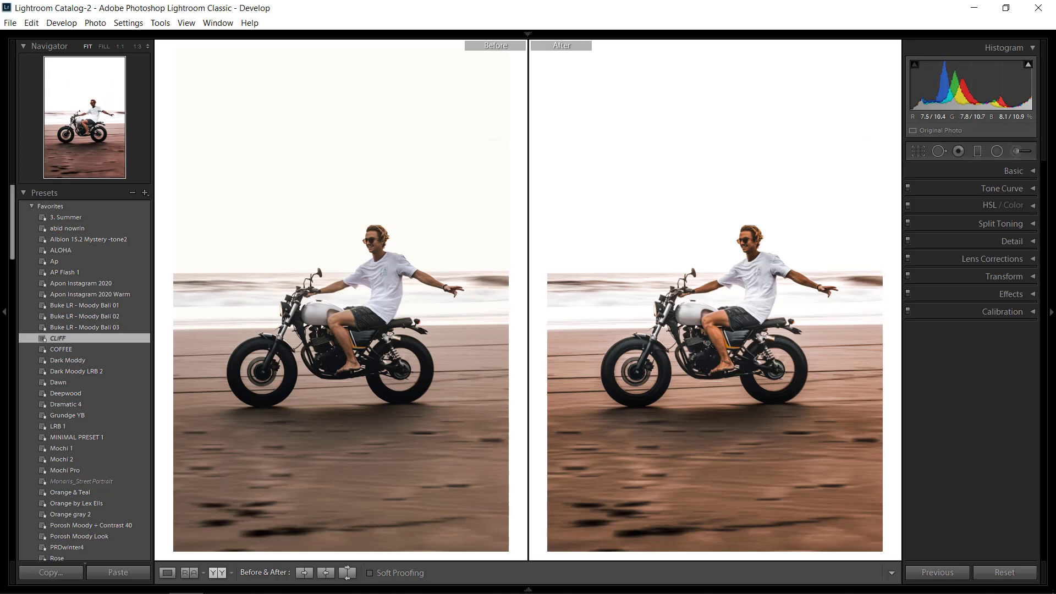
{"action": "mouse_move", "coordinate": [710, 343]}
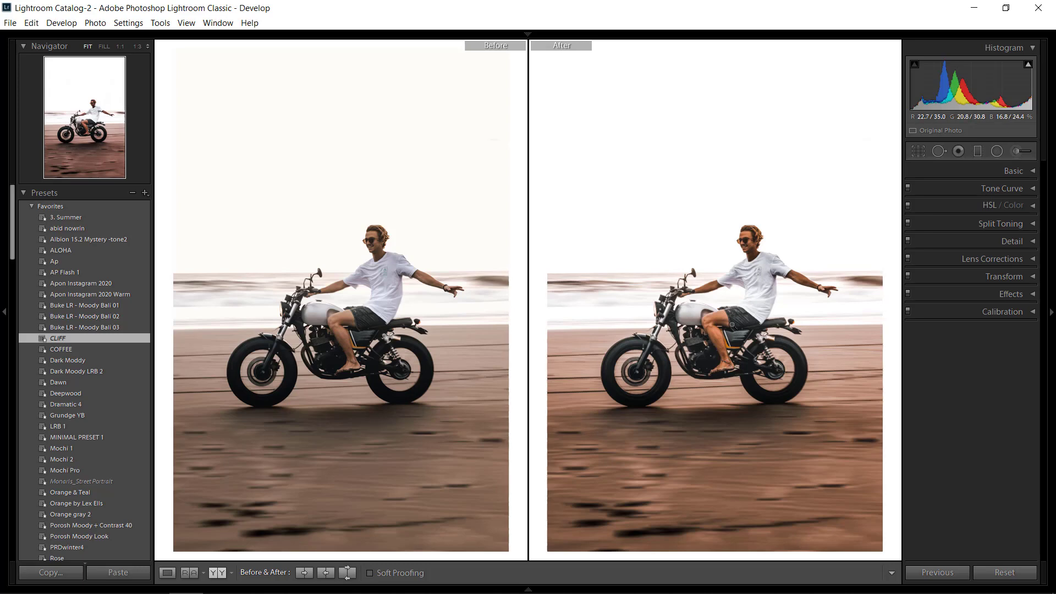
{"action": "mouse_move", "coordinate": [784, 312]}
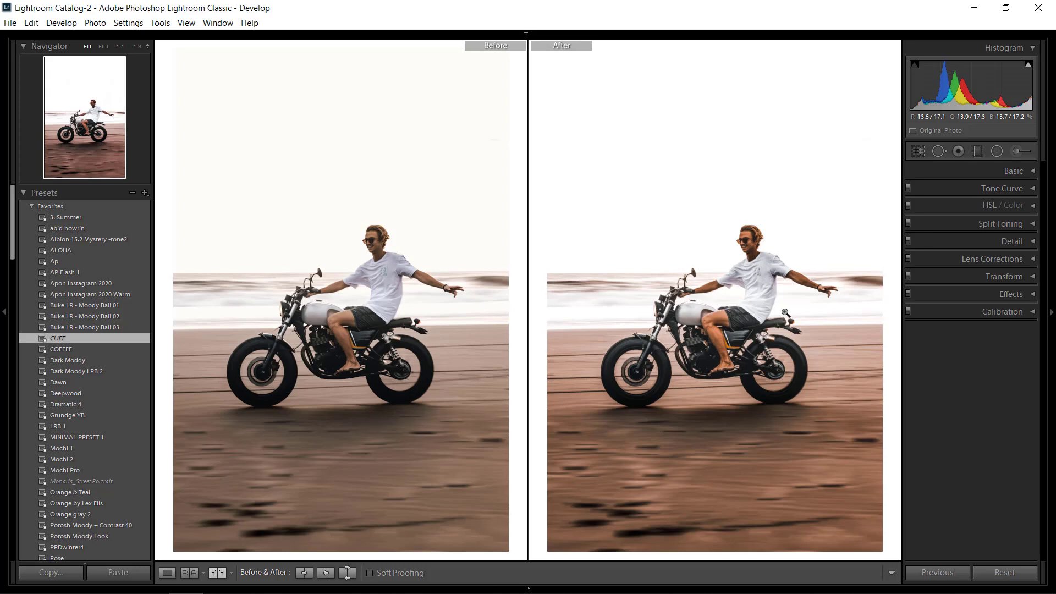
{"action": "mouse_move", "coordinate": [1023, 182]}
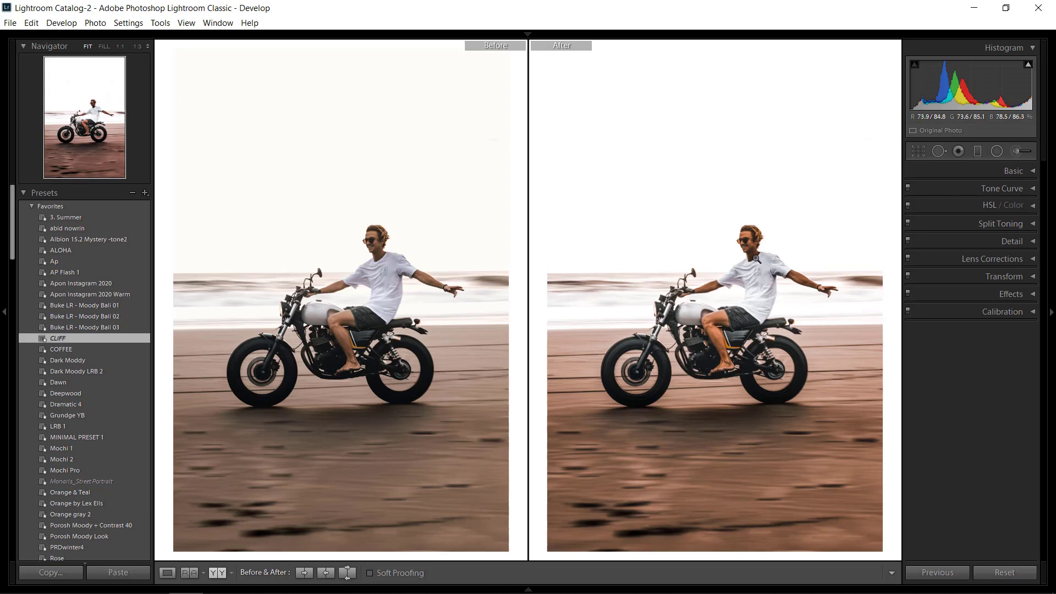
Step: Expand the Basic panel to reveal the tone and presence sliders
{"action": "left_click", "coordinate": [1013, 170]}
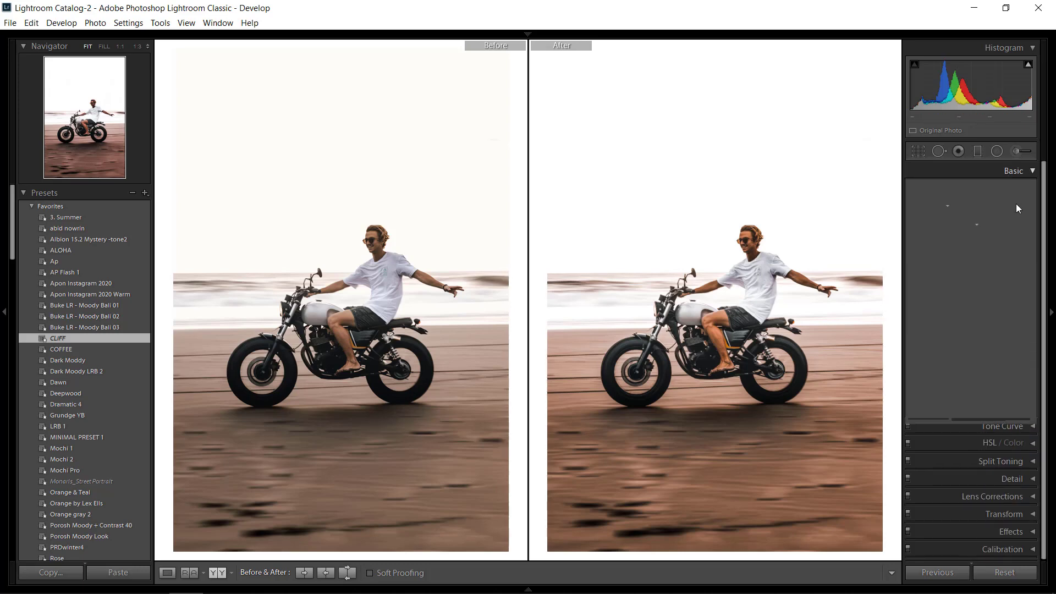
{"action": "left_click", "coordinate": [1014, 171]}
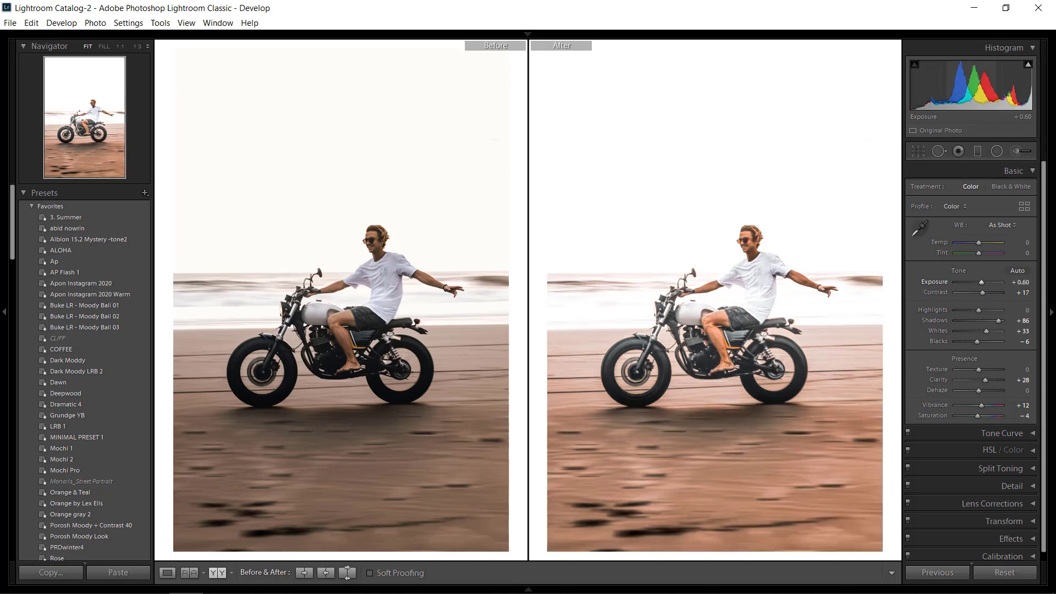
{"action": "mouse_move", "coordinate": [864, 339]}
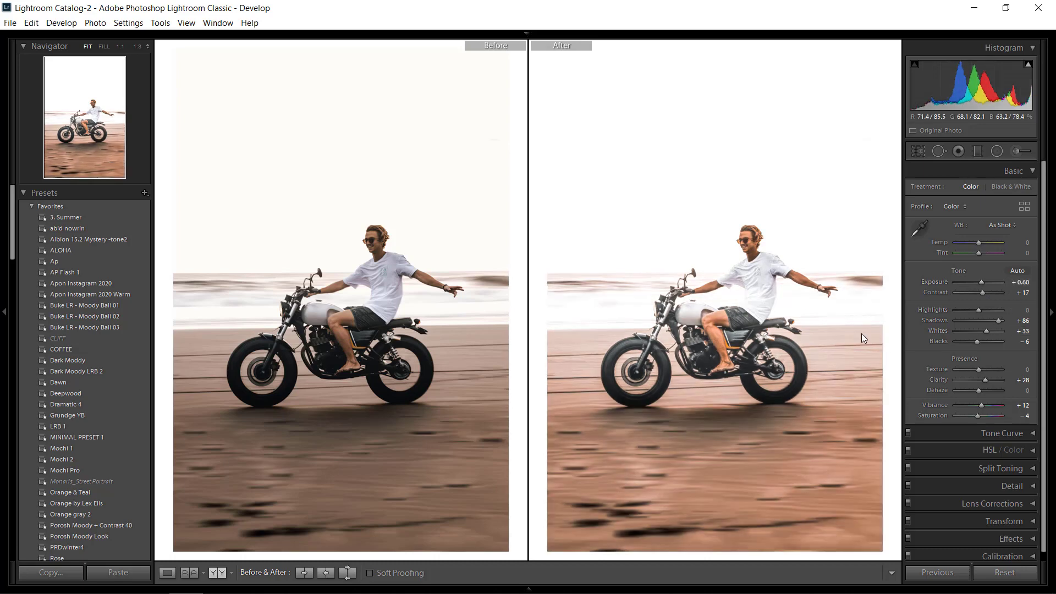